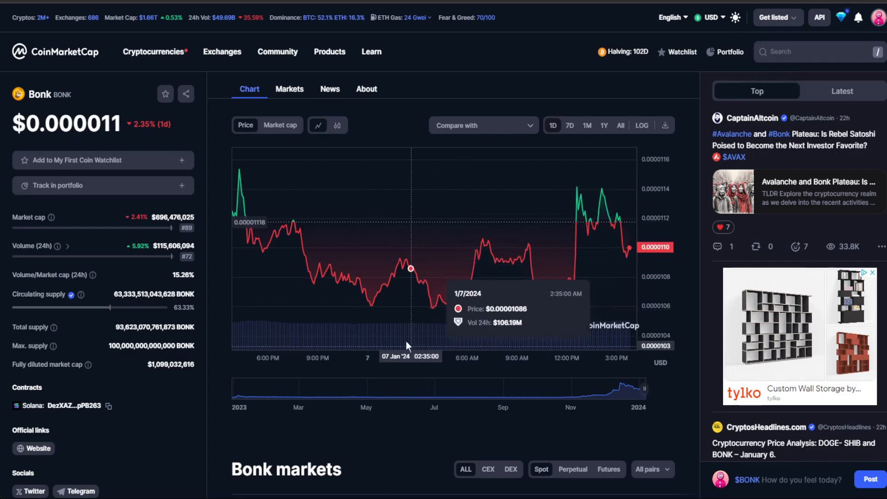
pyautogui.moveTo(368, 320)
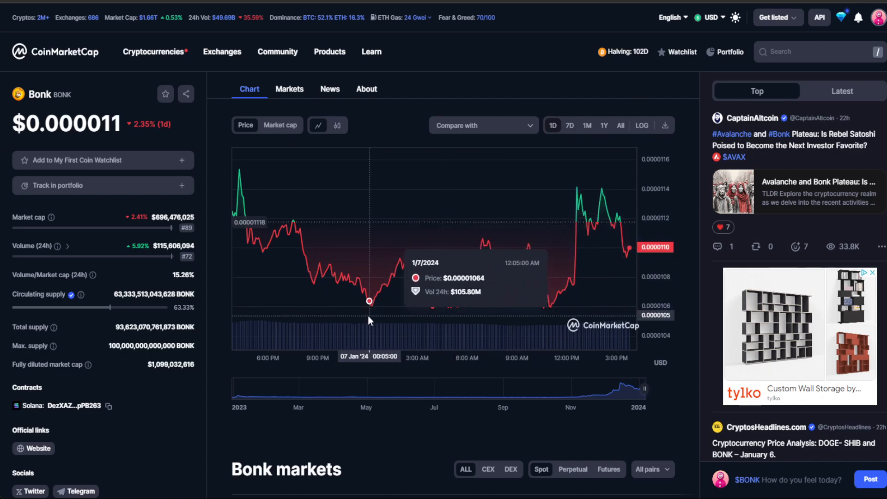
pyautogui.moveTo(573, 426)
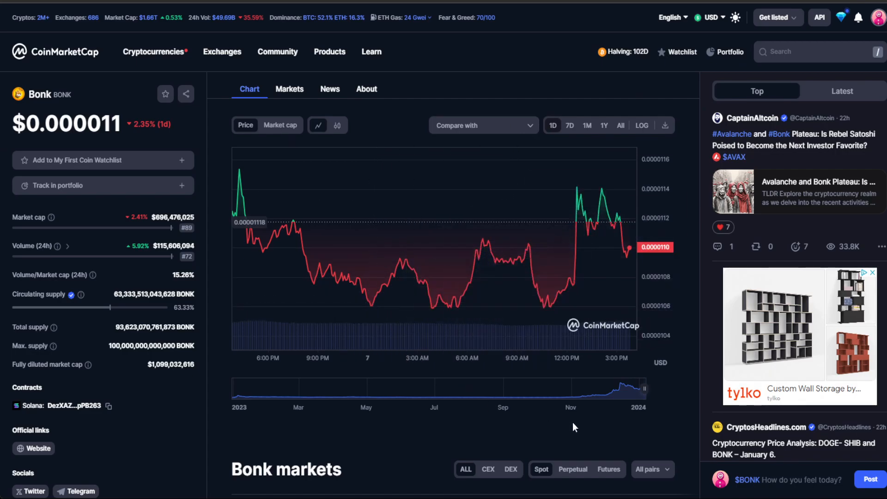
pyautogui.moveTo(420, 280)
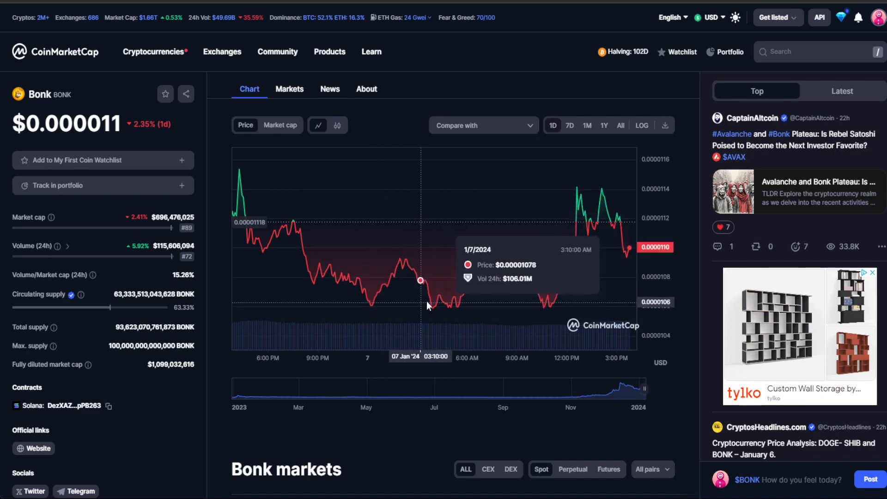
pyautogui.moveTo(538, 317)
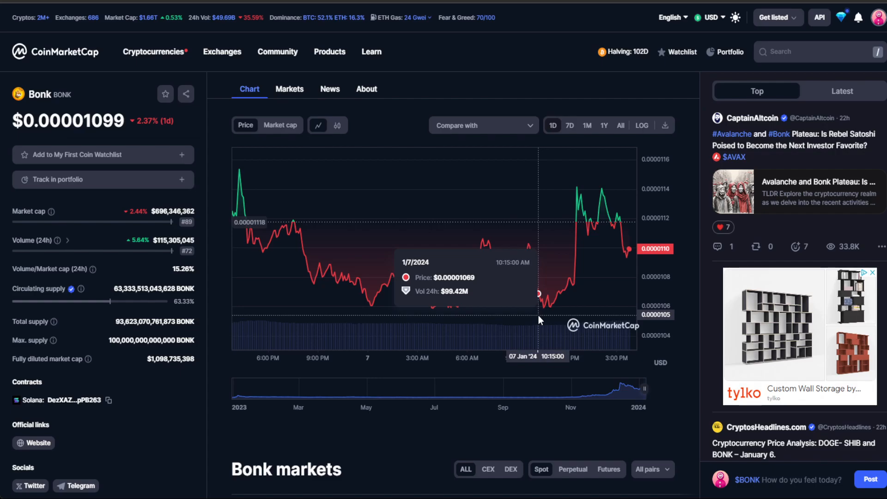
pyautogui.moveTo(423, 271)
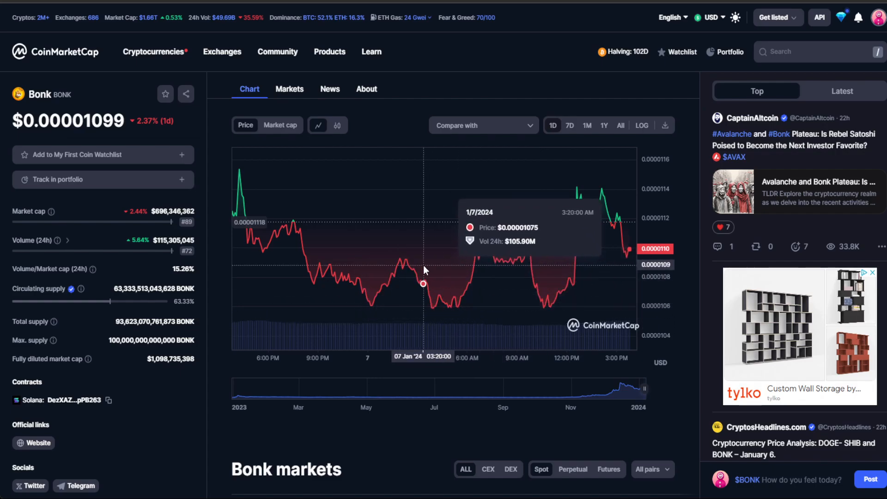
pyautogui.moveTo(412, 267)
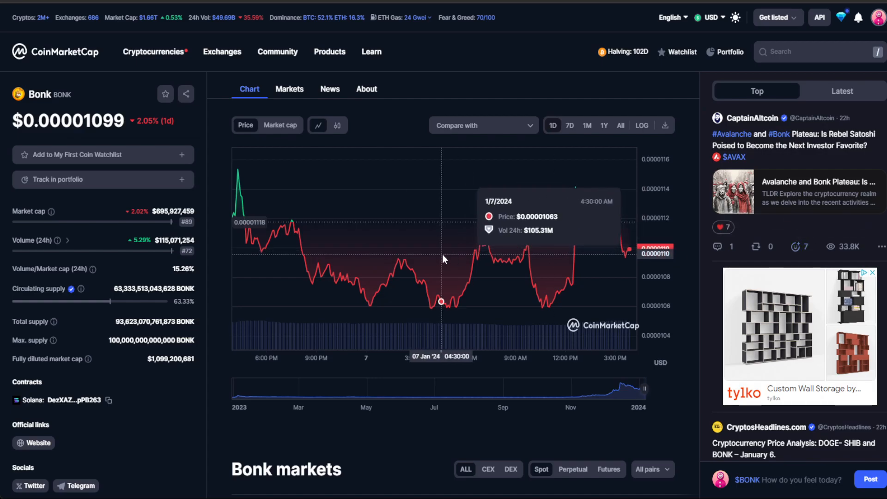
pyautogui.moveTo(509, 337)
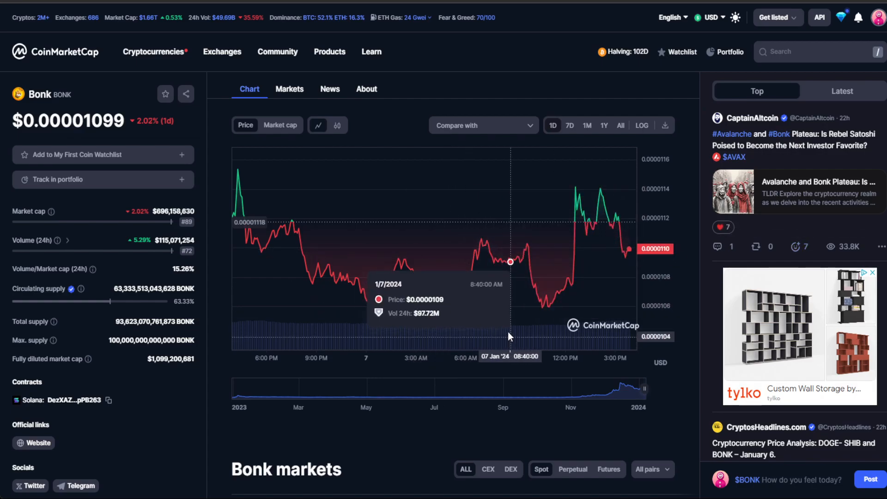
pyautogui.moveTo(509, 337)
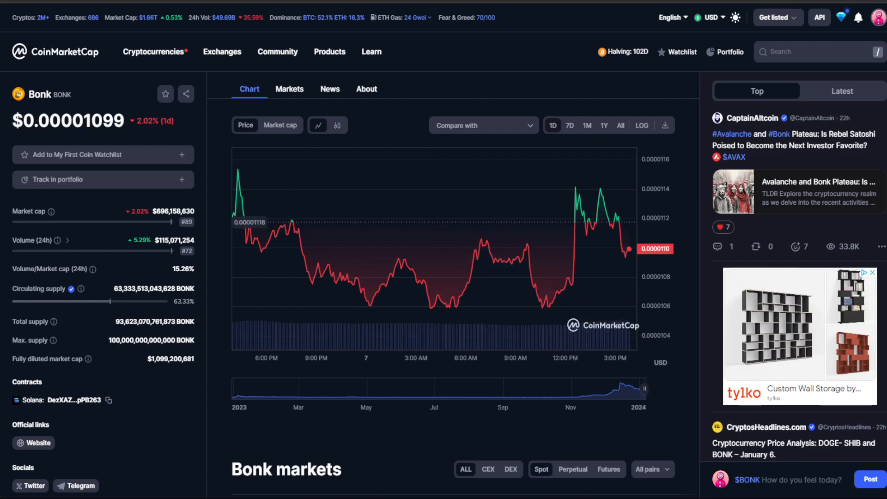